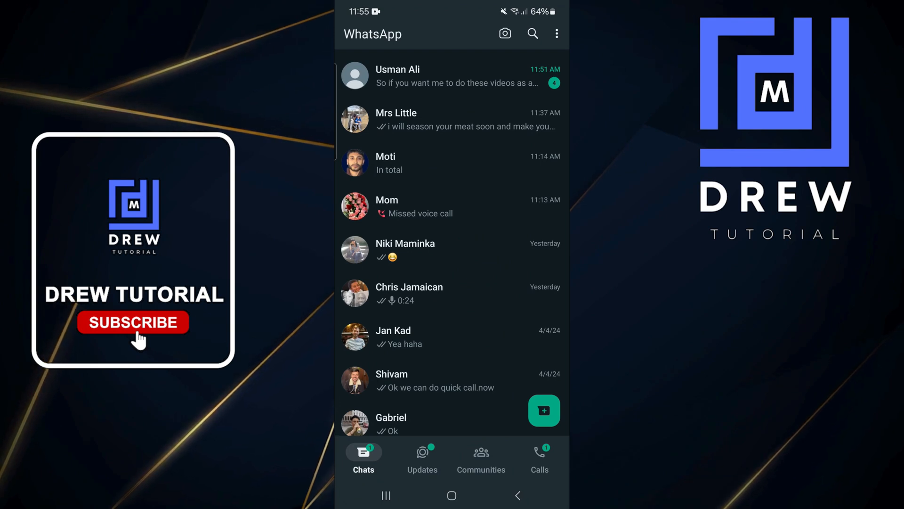
Open WhatsApp's Privacy settings through the three-dot menu and Settings.
left_click(557, 33)
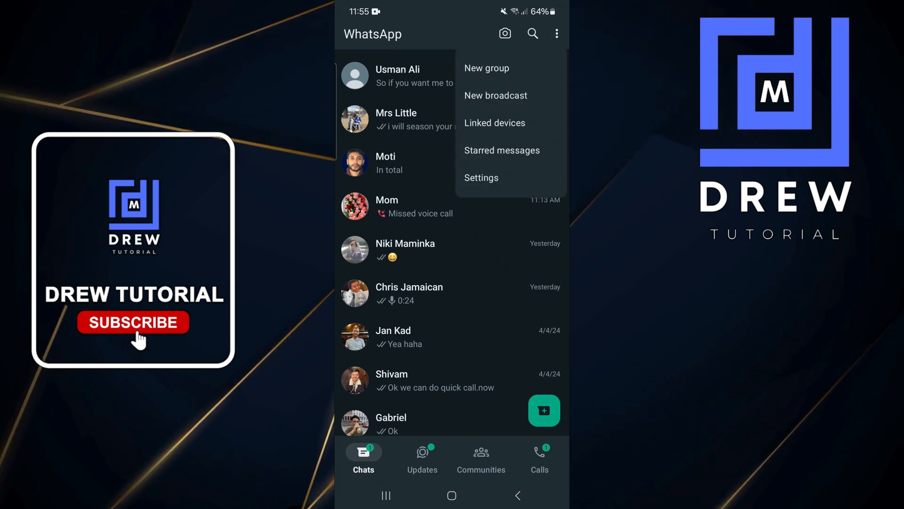
left_click(481, 178)
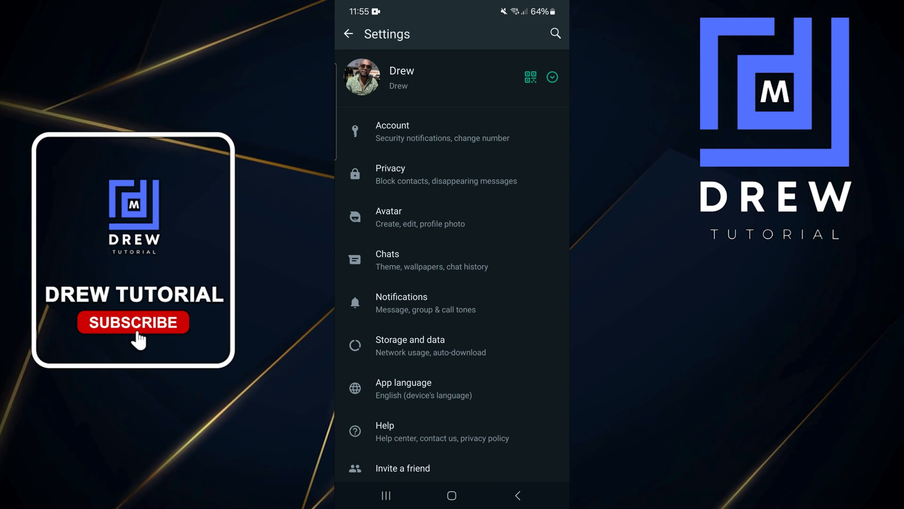
left_click(391, 174)
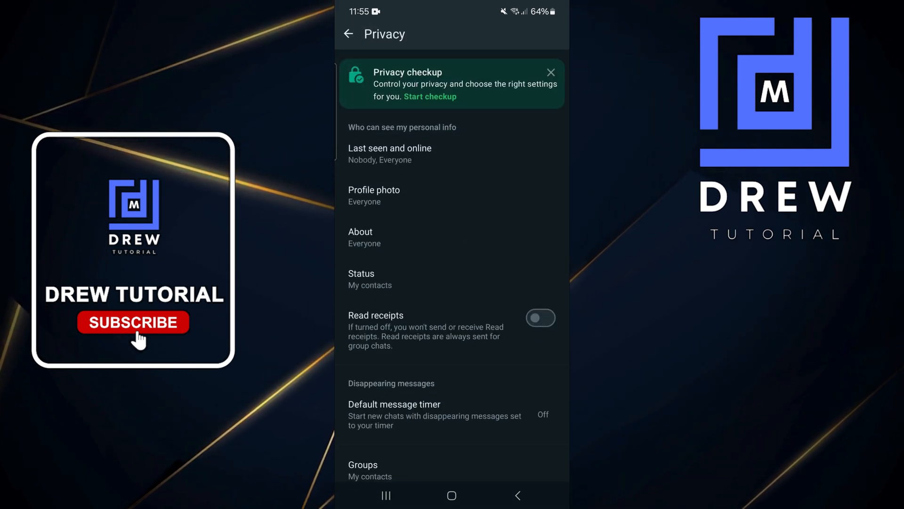
Open the Profile photo visibility options, currently set to Everyone.
left_click(374, 190)
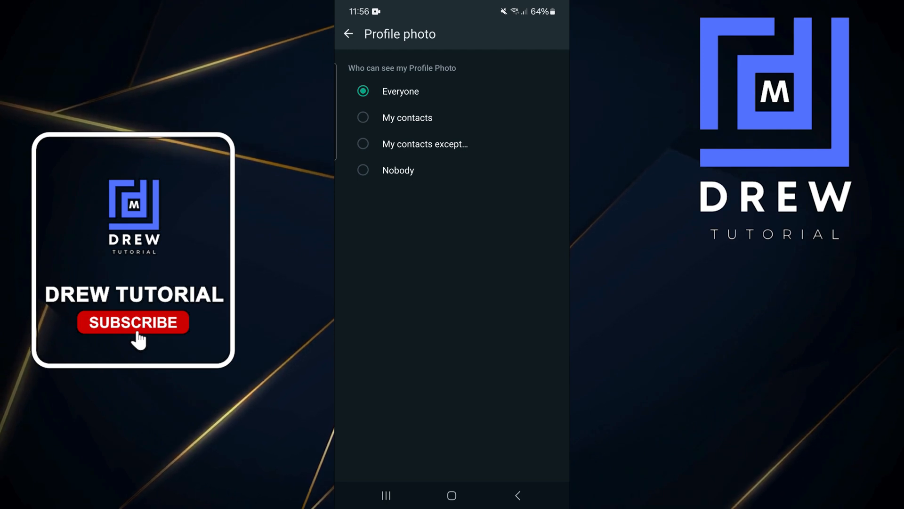
Set the profile photo to 'My contacts except…' and confirm the 11 excluded contacts.
left_click(425, 144)
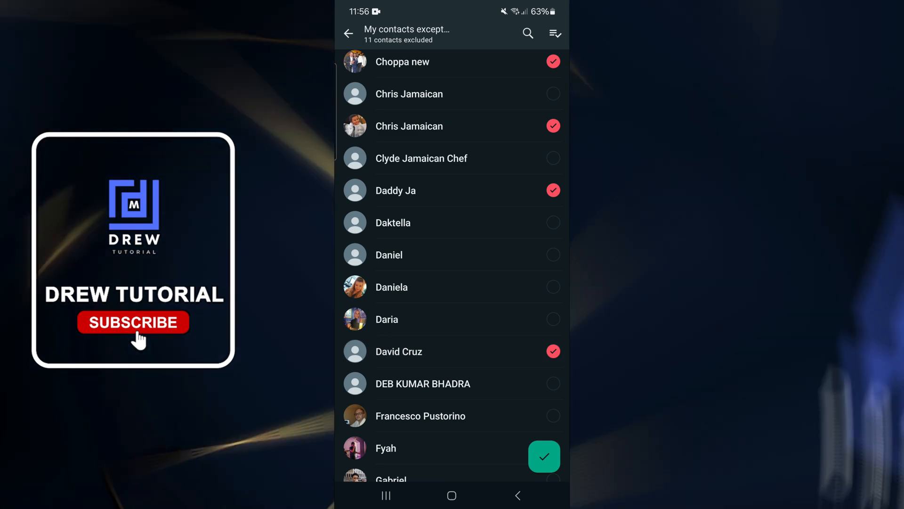
left_click(349, 33)
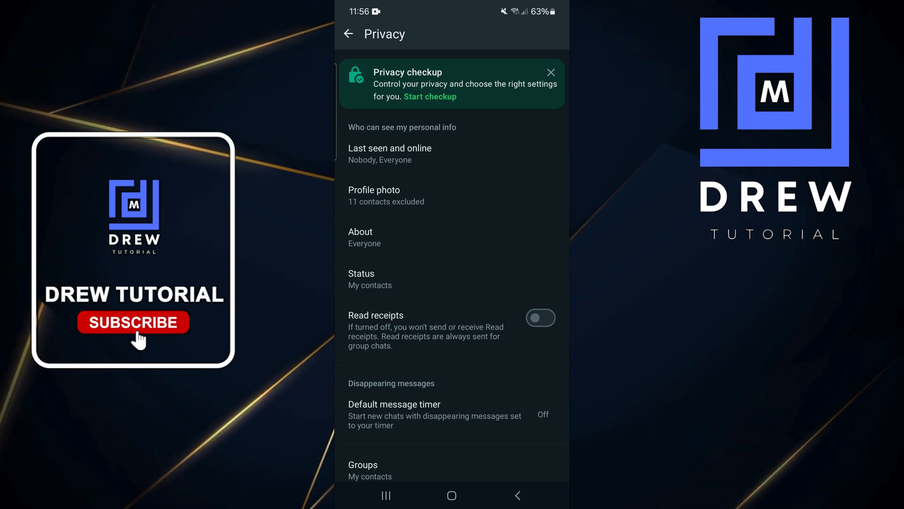
Switch profile photo visibility to Everyone, then My contacts, and reopen its options.
left_click(374, 190)
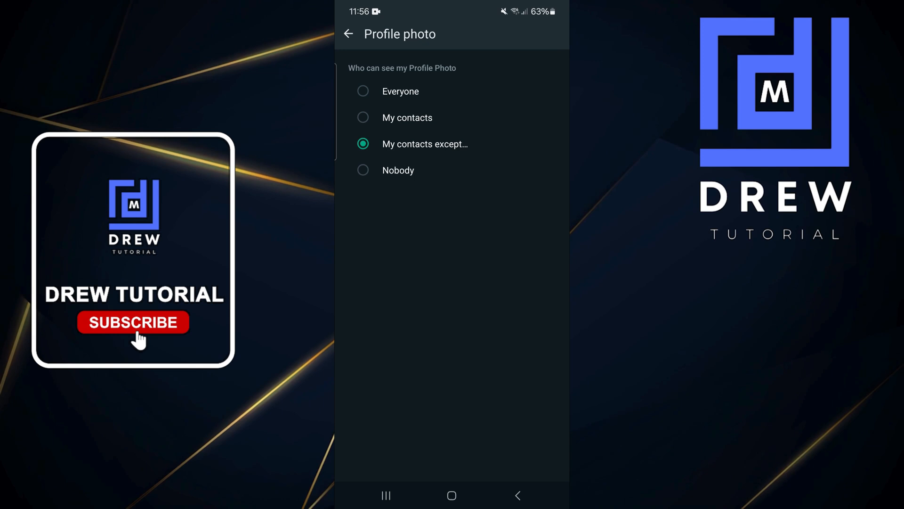
left_click(364, 91)
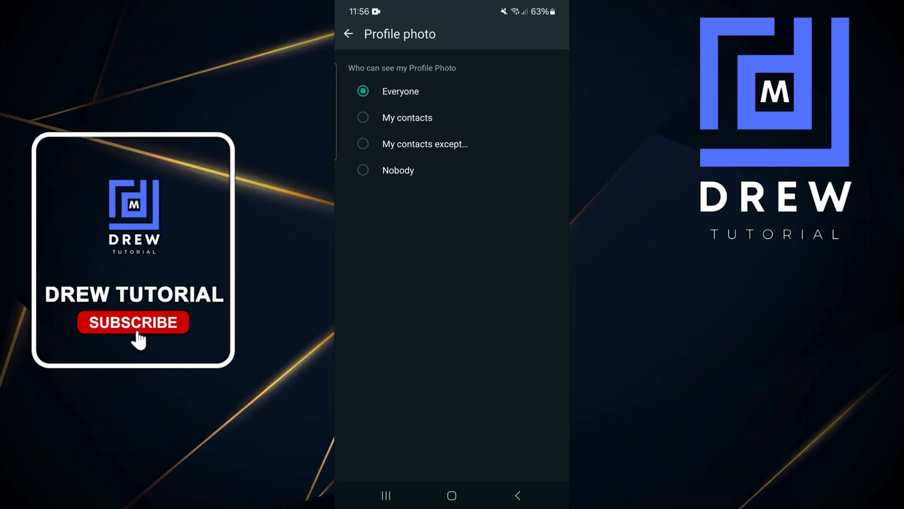
left_click(349, 34)
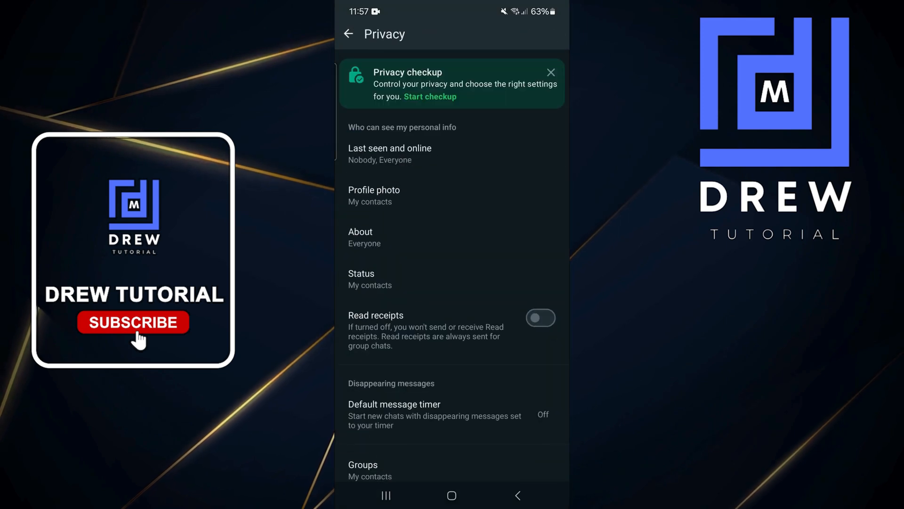
left_click(374, 190)
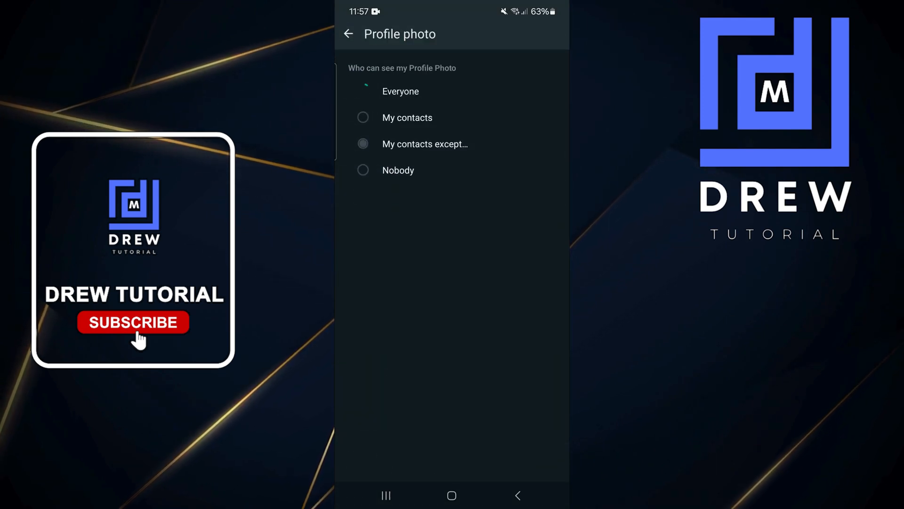